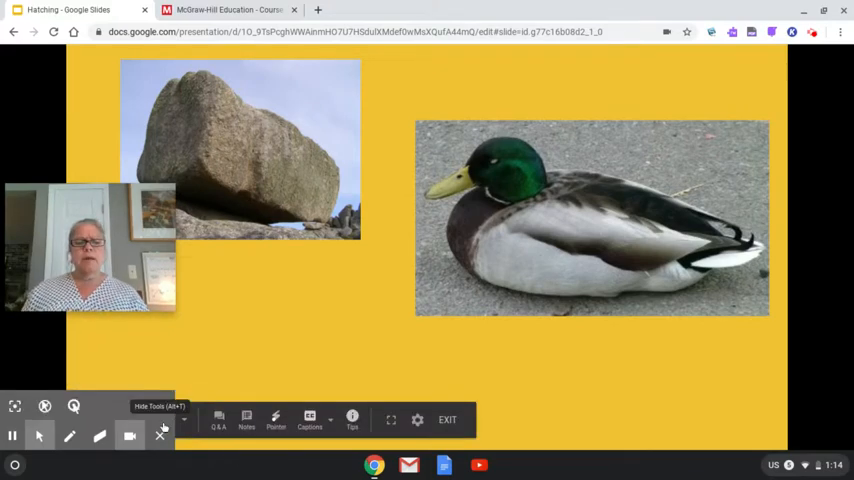
- Advance the Hatching slideshow from the rock-and-duck slide to the cracking egg slide
click(185, 419)
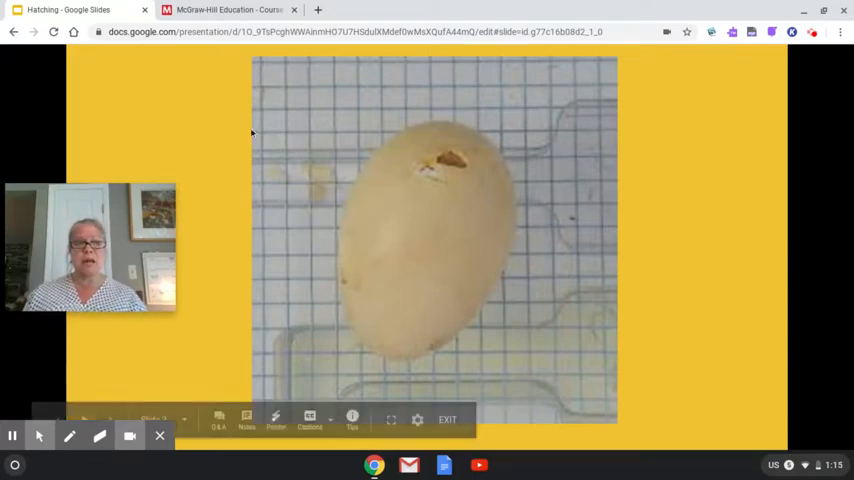
- Show the 'What People and Animals Need' reader cover and start turning its pages
click(225, 9)
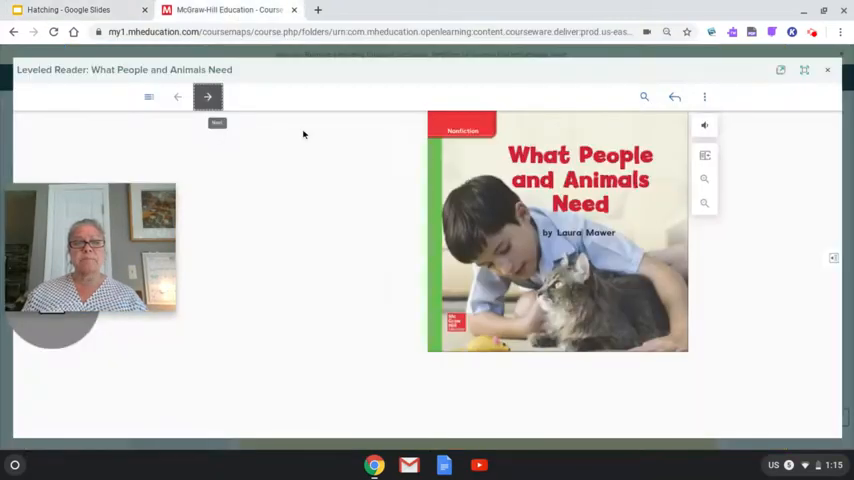
mouse_move(337, 345)
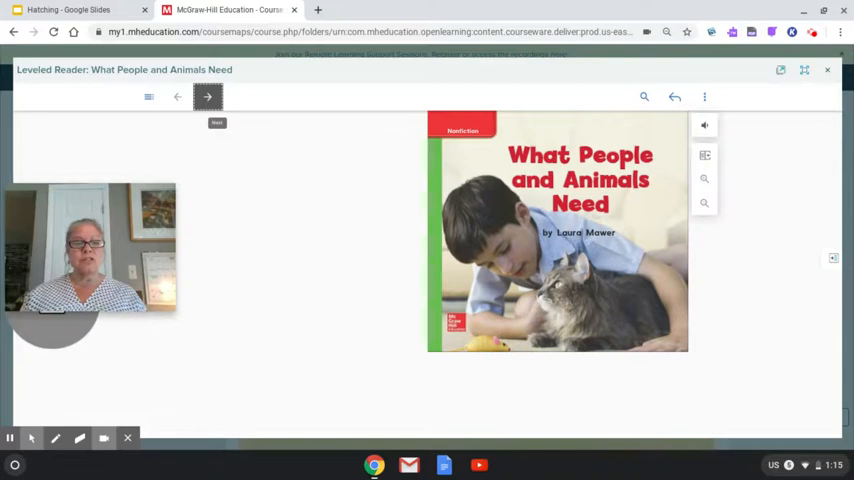
mouse_move(333, 318)
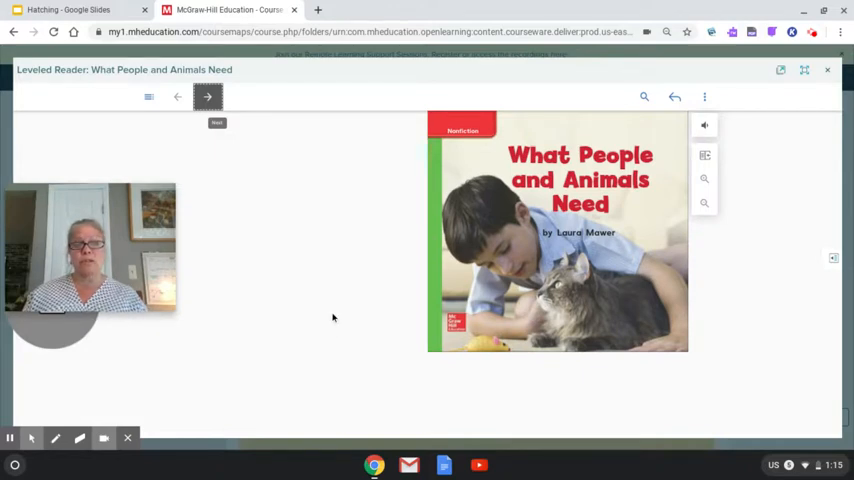
click(207, 96)
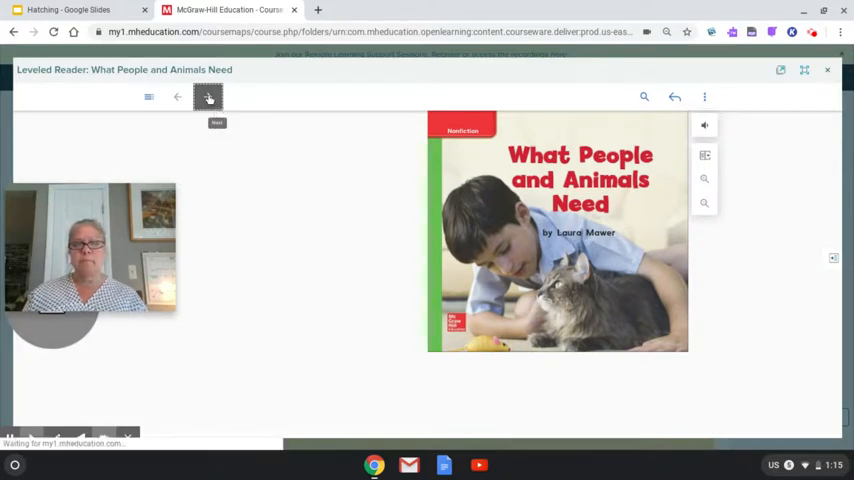
- Turn past the title spread to pages 2–3 about people and animals needing food
click(207, 96)
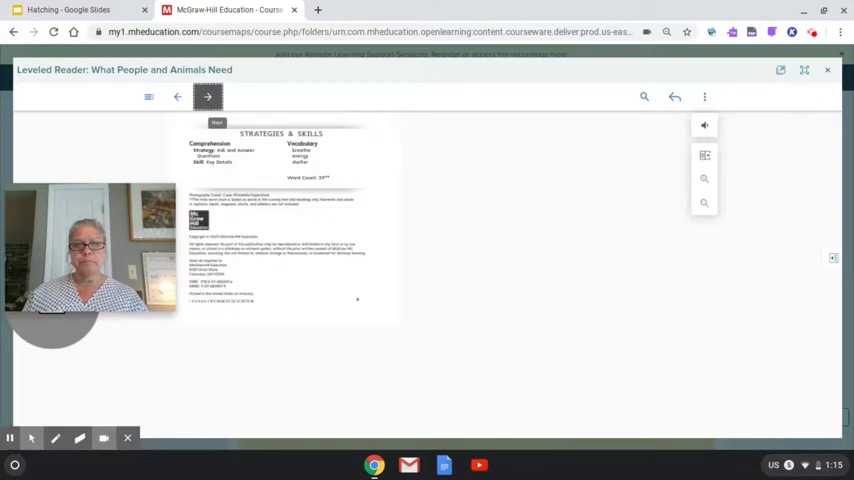
click(207, 96)
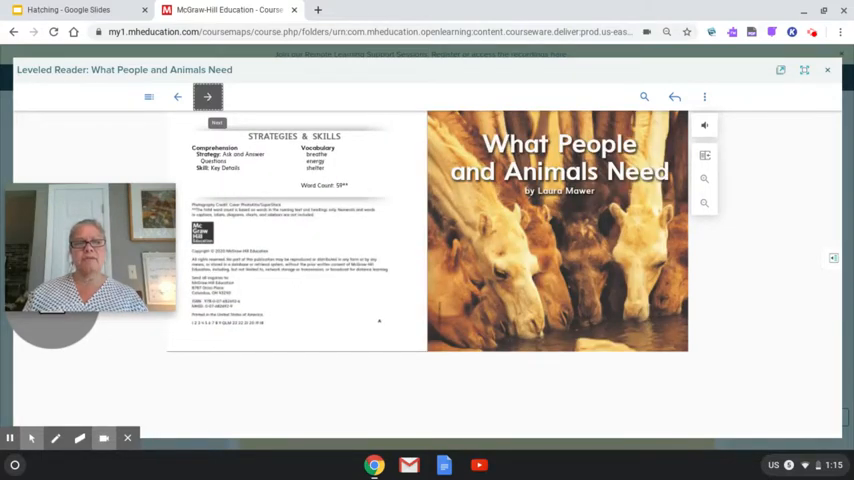
click(207, 96)
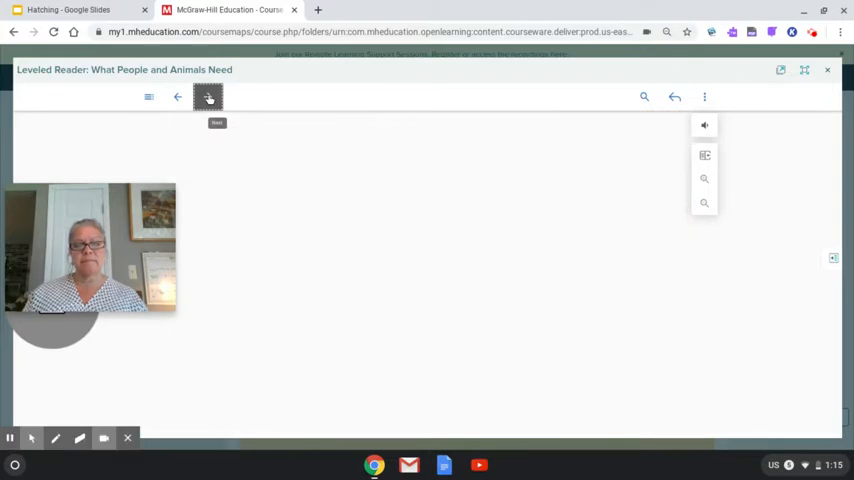
click(208, 96)
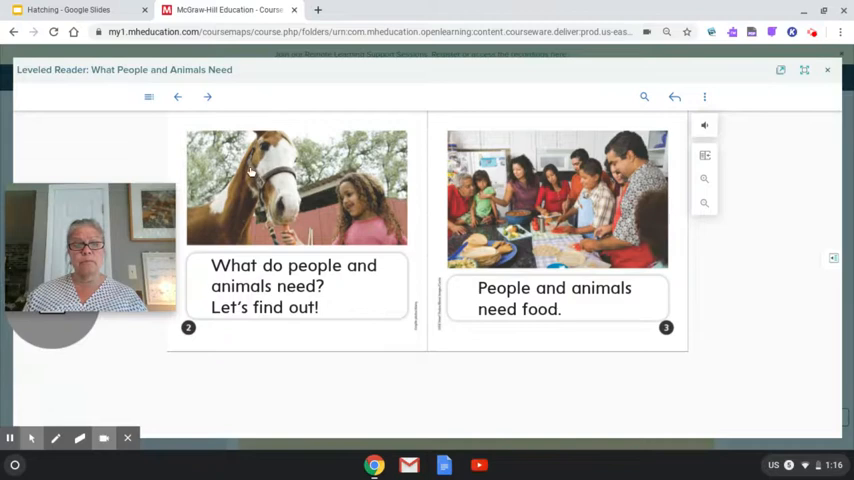
- Page through pages 4–5 on food energy and needing air to the next spread
click(207, 96)
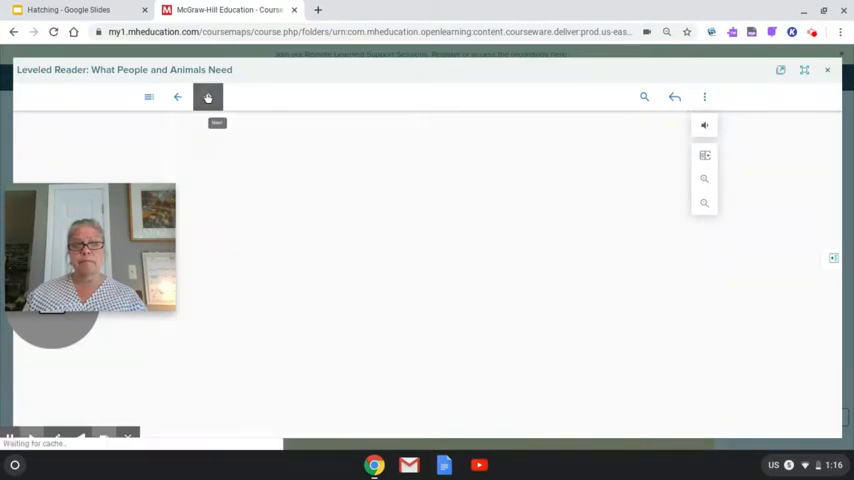
click(208, 96)
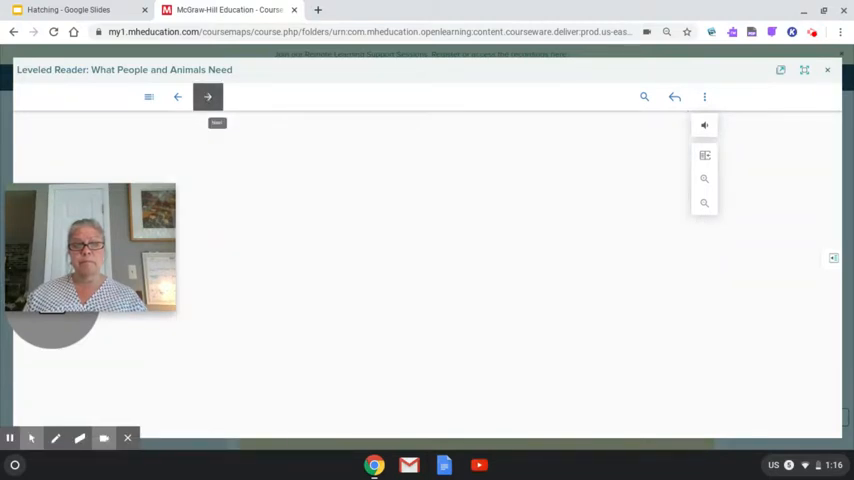
click(207, 96)
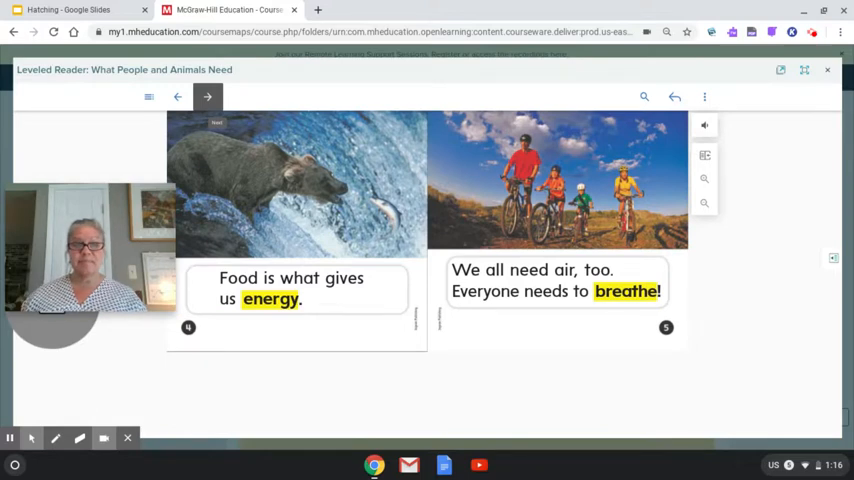
click(207, 96)
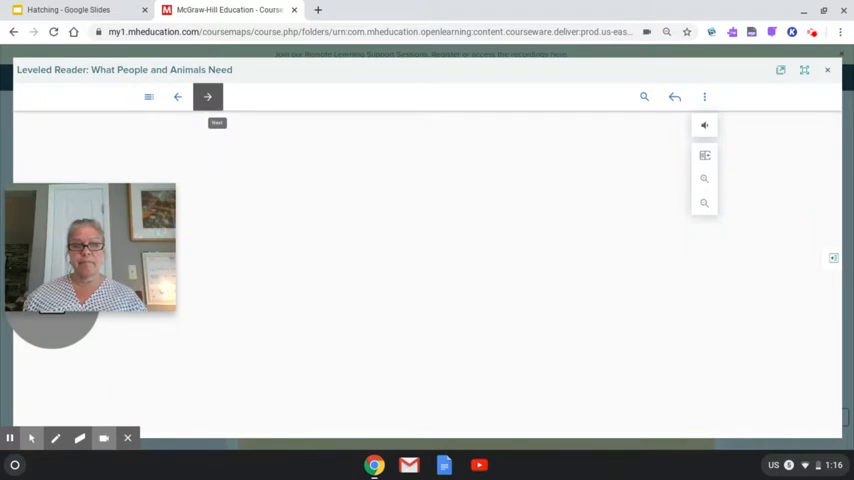
- Read pages 6–8 on water, shelter and Focus on Science, then reopen the Hatching slideshow
click(207, 96)
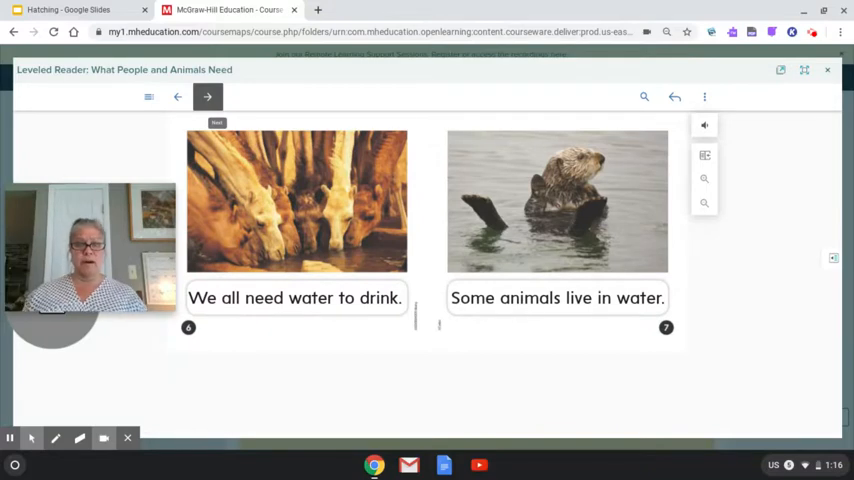
click(207, 96)
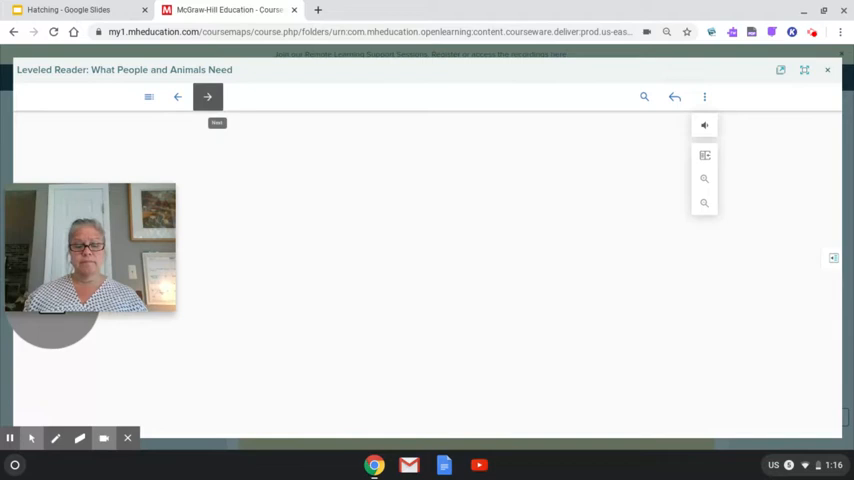
click(207, 96)
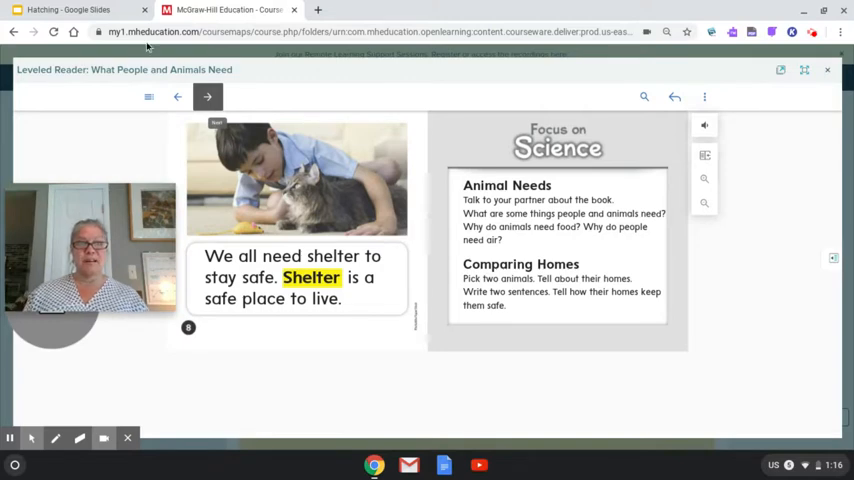
click(70, 9)
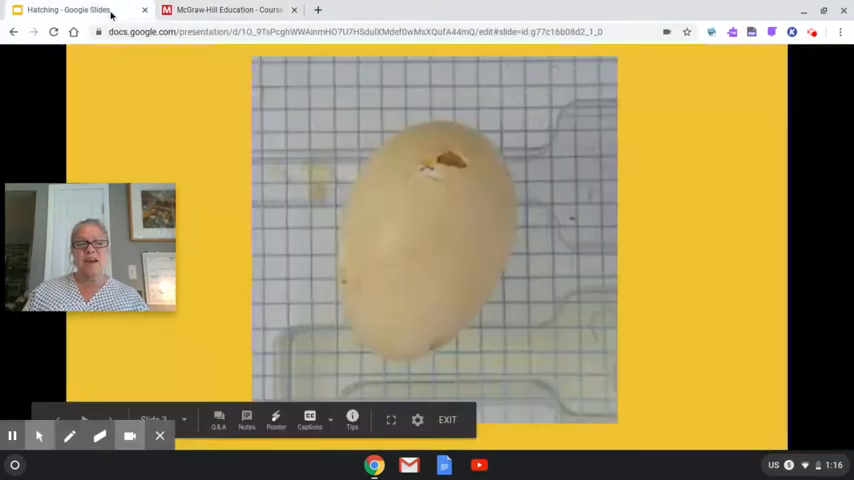